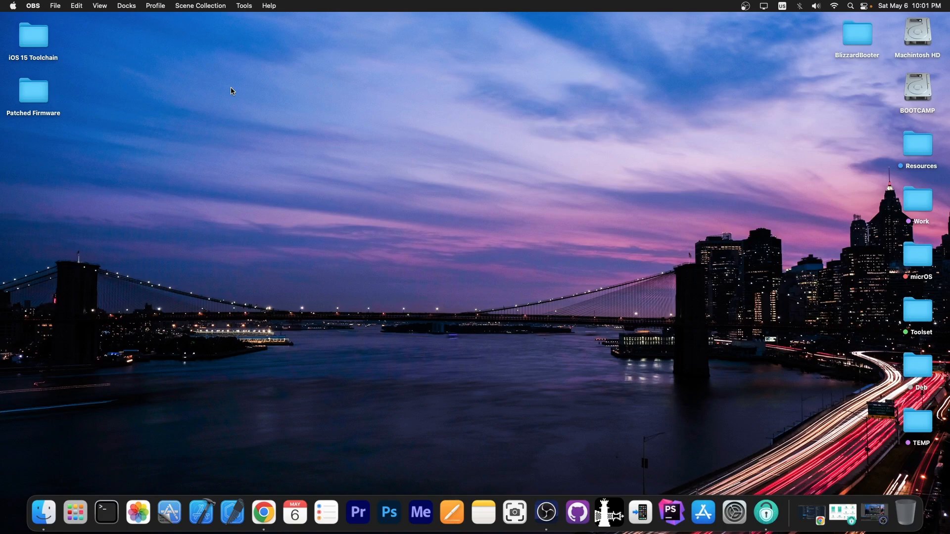
mouse_move(808, 511)
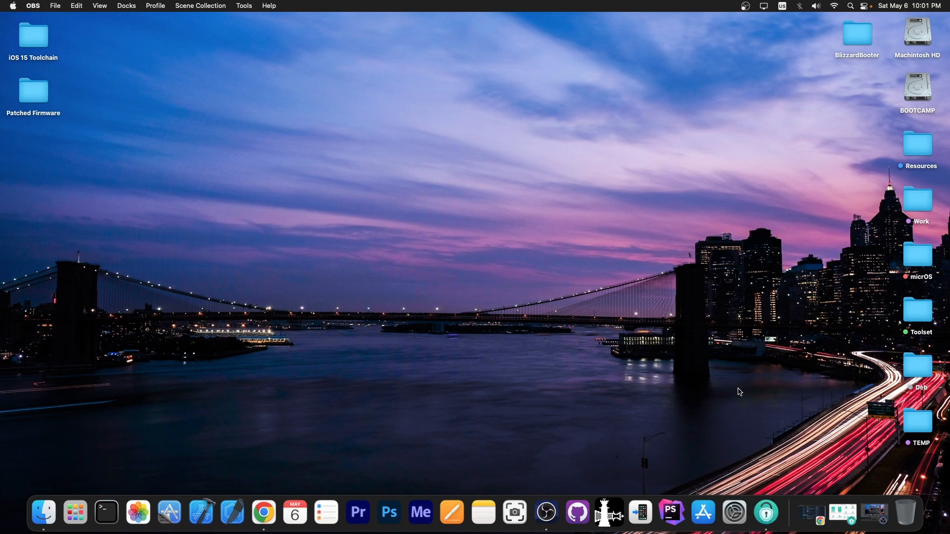
- Bring AnyUnlock's main window forward from the Dock
click(791, 511)
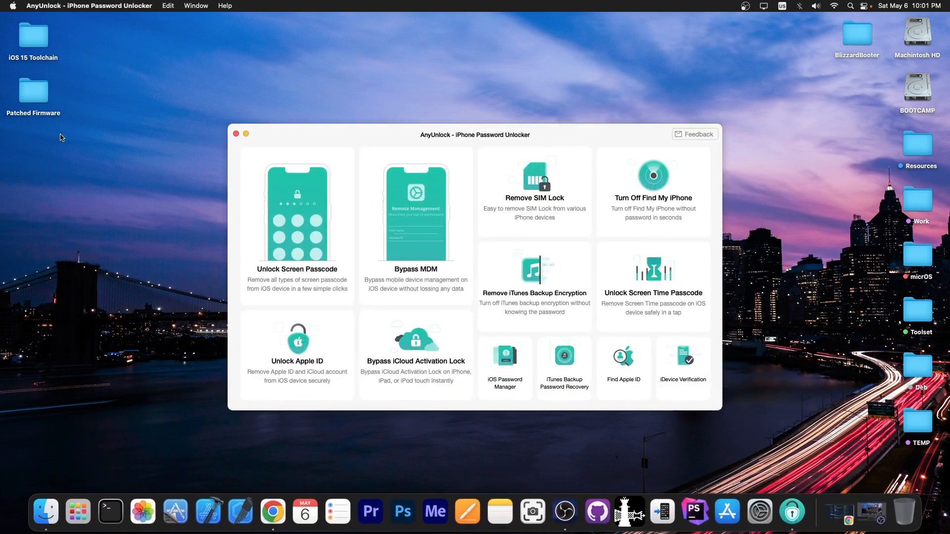
mouse_move(416, 198)
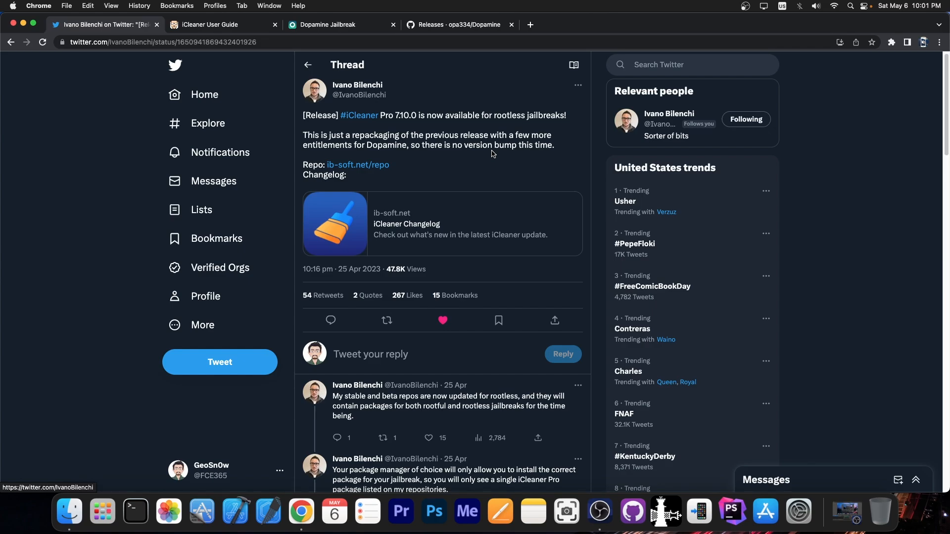
- Switch to the iCleaner User Guide tab showing the 7.10.0 changelog
click(211, 24)
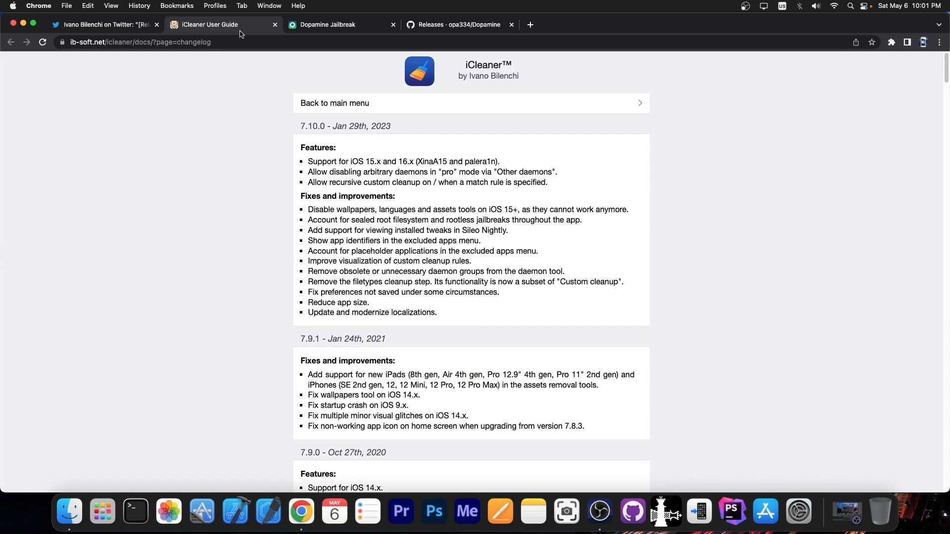
mouse_move(354, 231)
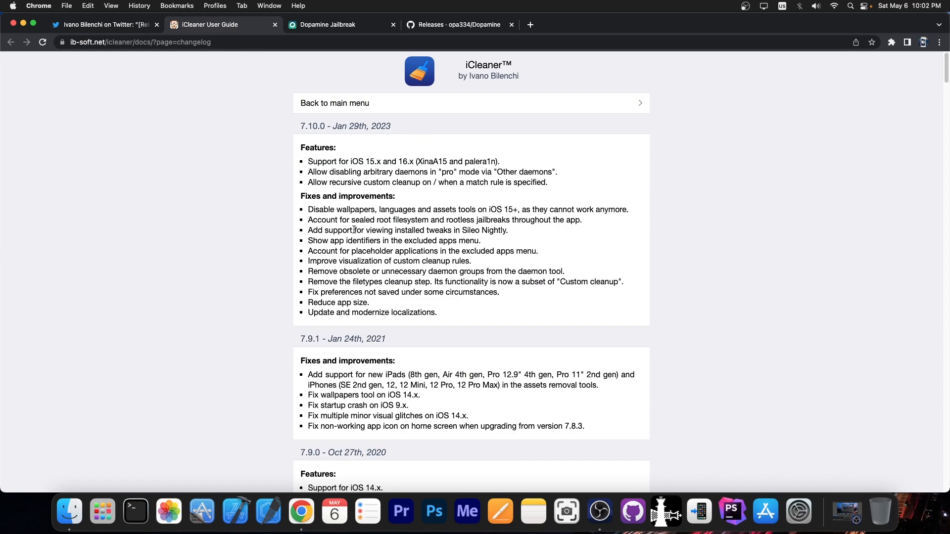
mouse_move(368, 198)
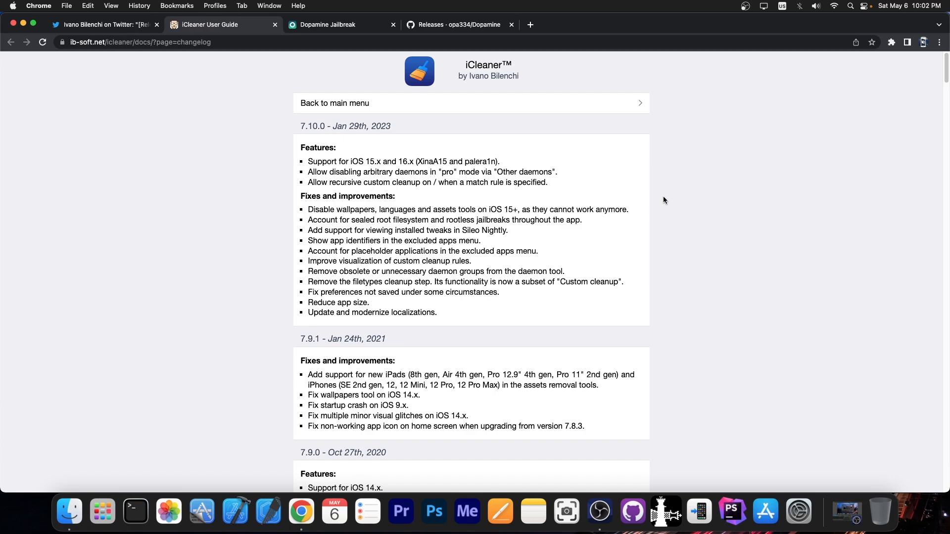
mouse_move(484, 191)
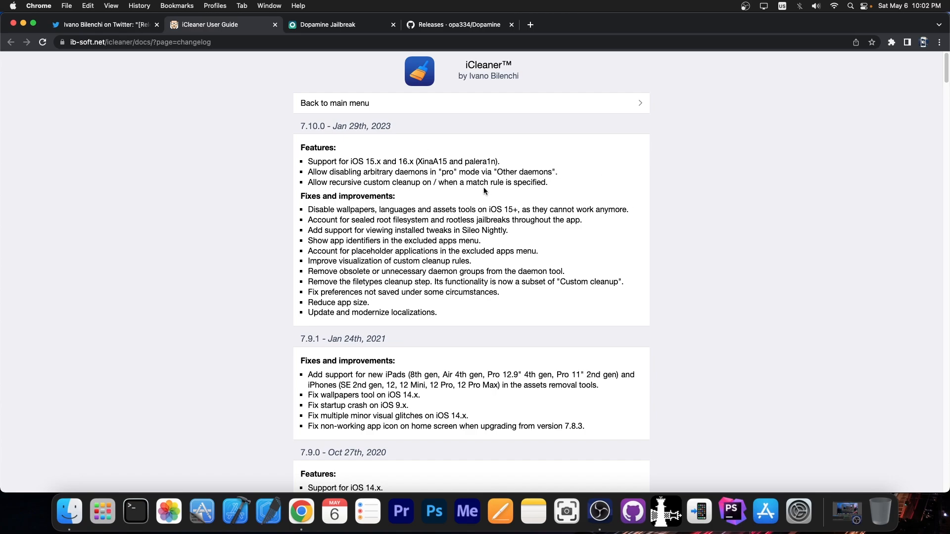
- Visit the Dopamine Jailbreak tab, then return to the Twitter tab with the release tweet
click(339, 24)
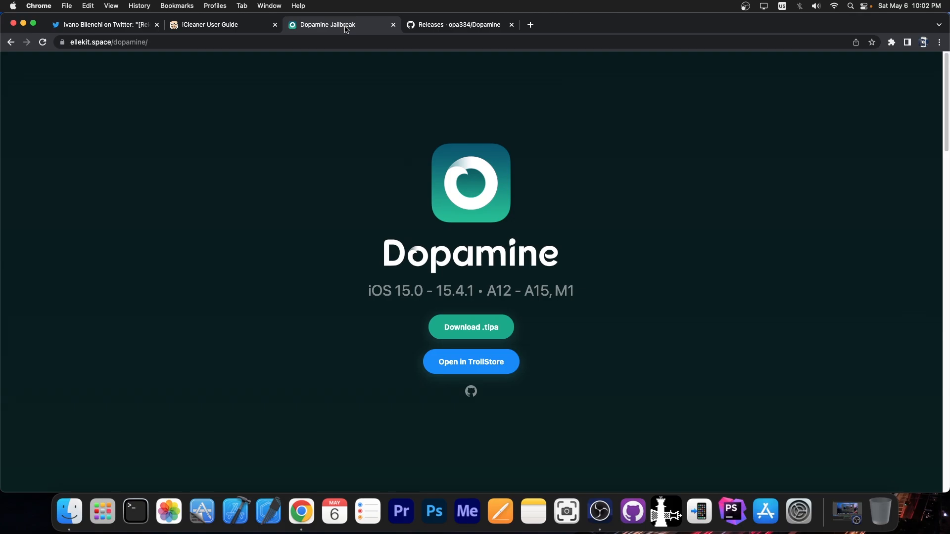
mouse_move(248, 19)
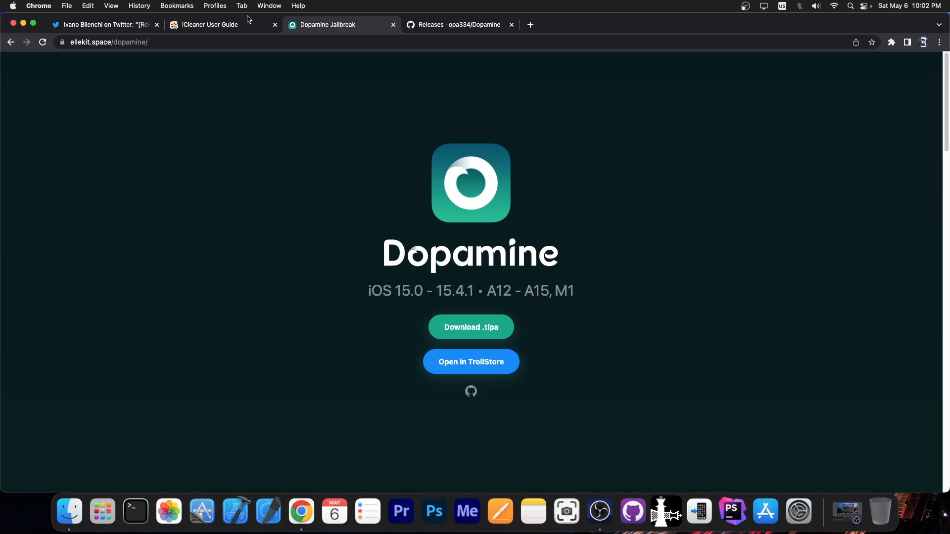
click(103, 24)
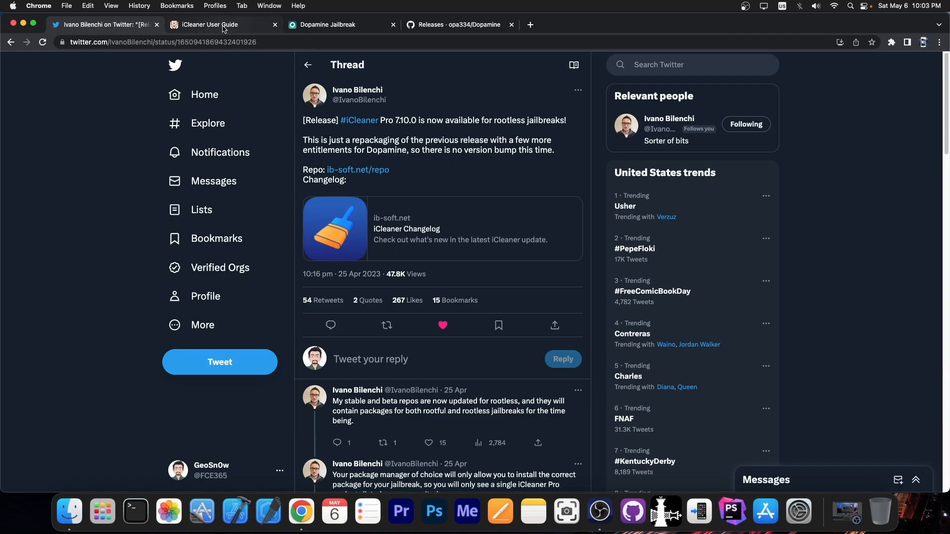
click(208, 24)
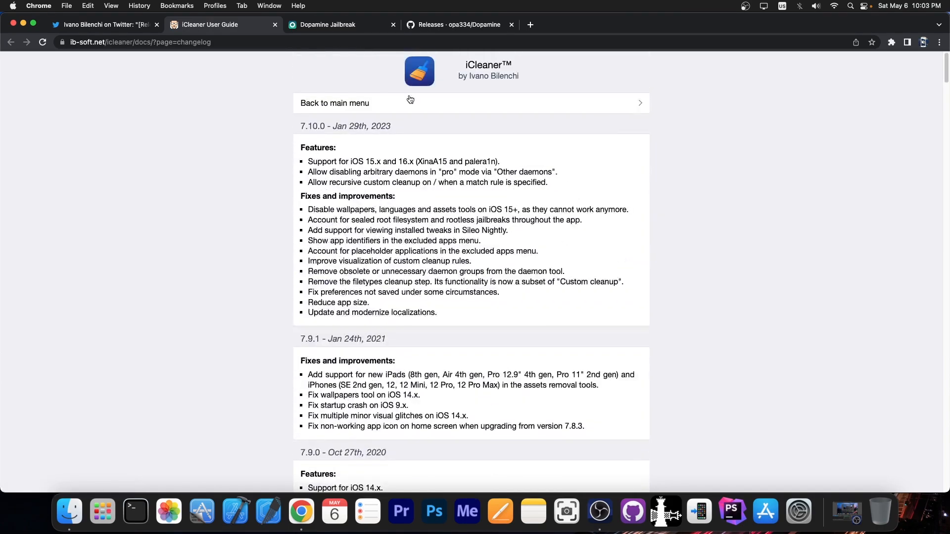
click(328, 25)
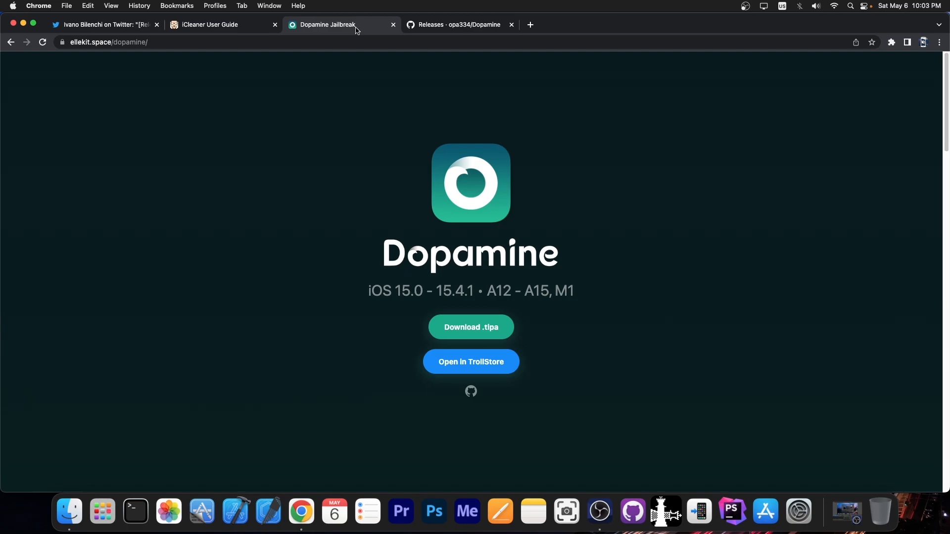
click(457, 25)
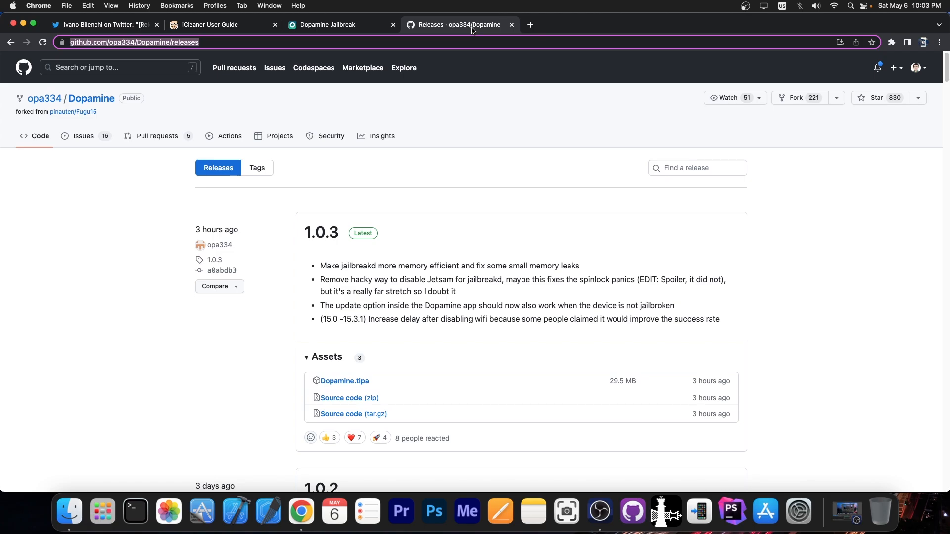
click(103, 25)
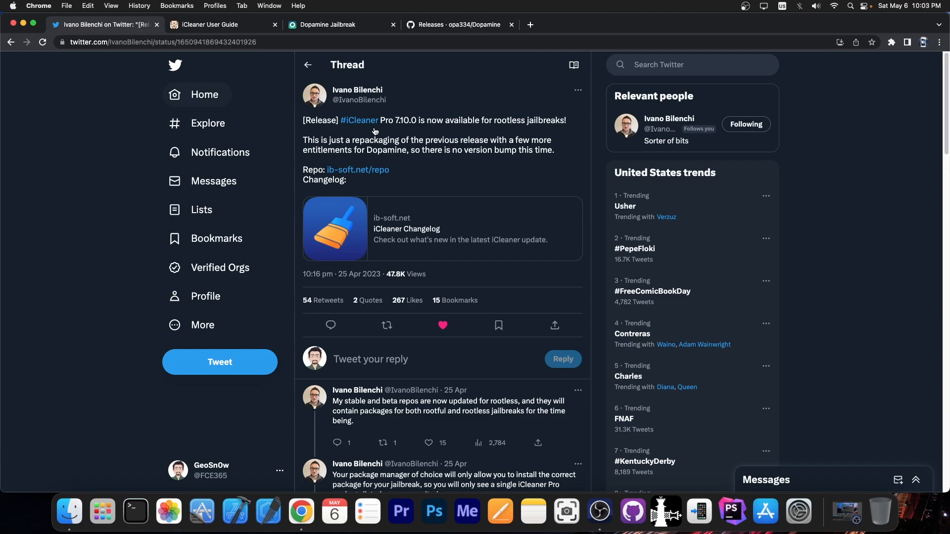